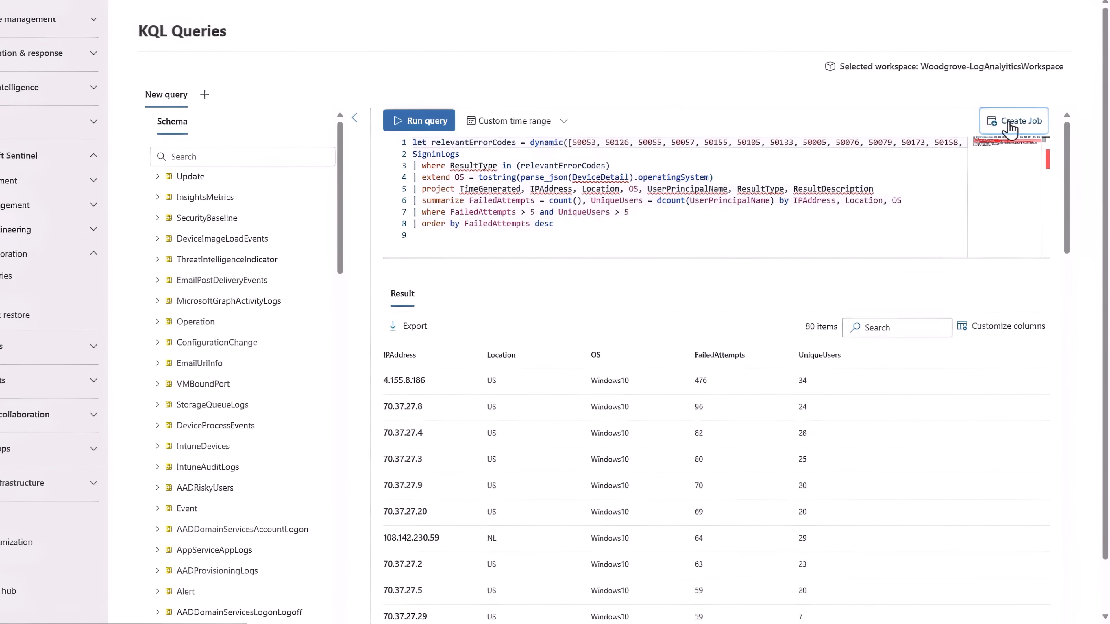
Create a job named 'Cisco Daily Log' in the Woodgrove workspace, storing results in new table CiscoDailyLog
click(1014, 121)
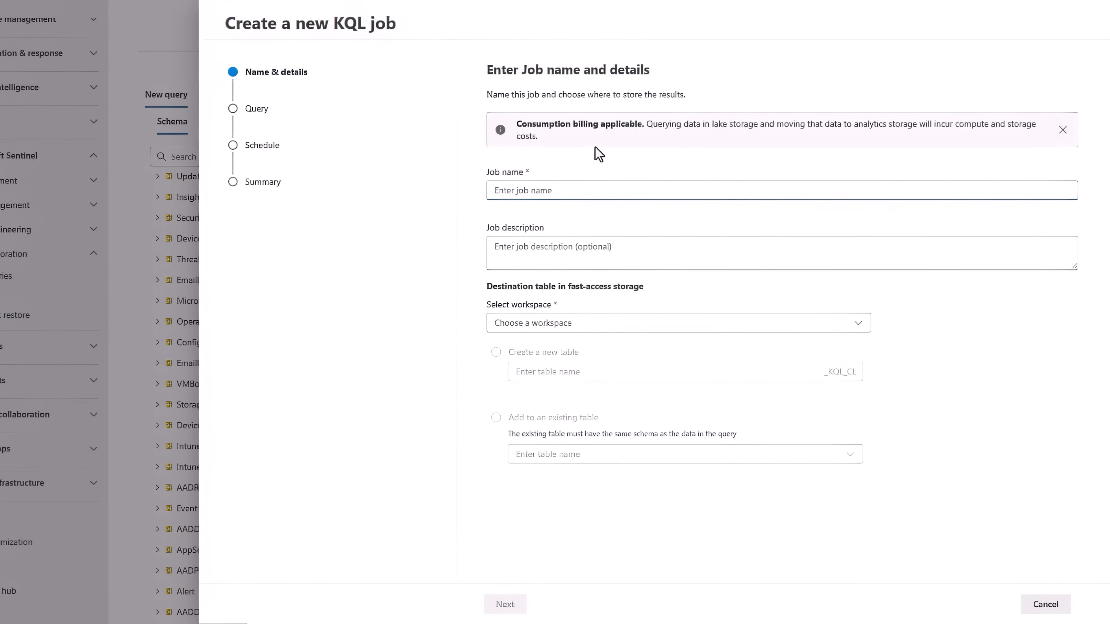
text(Cisco Daily Log)
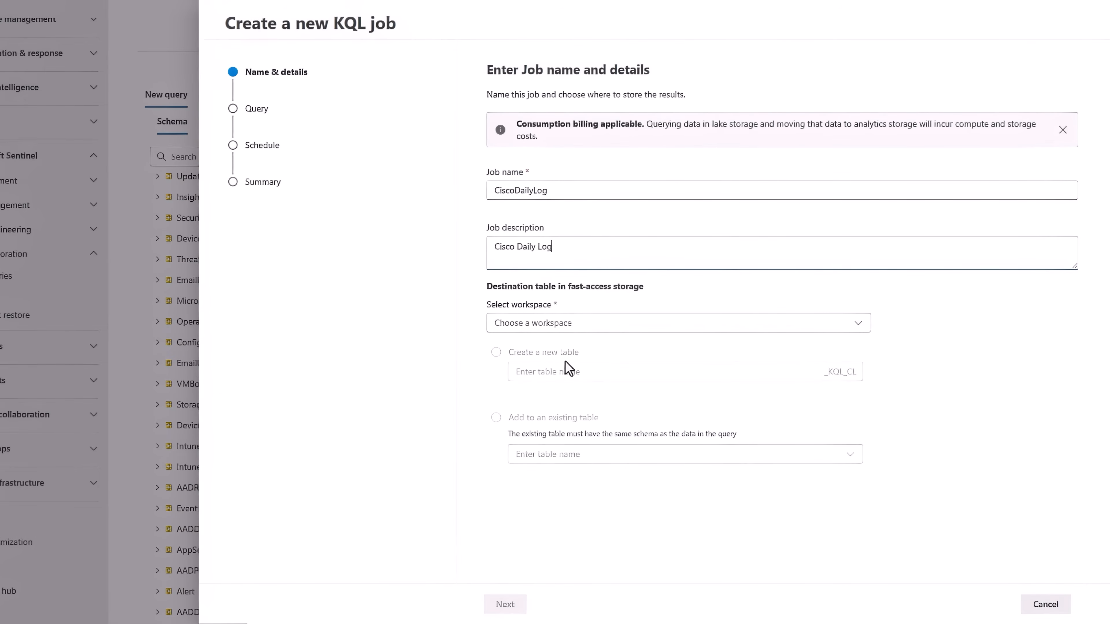
click(676, 323)
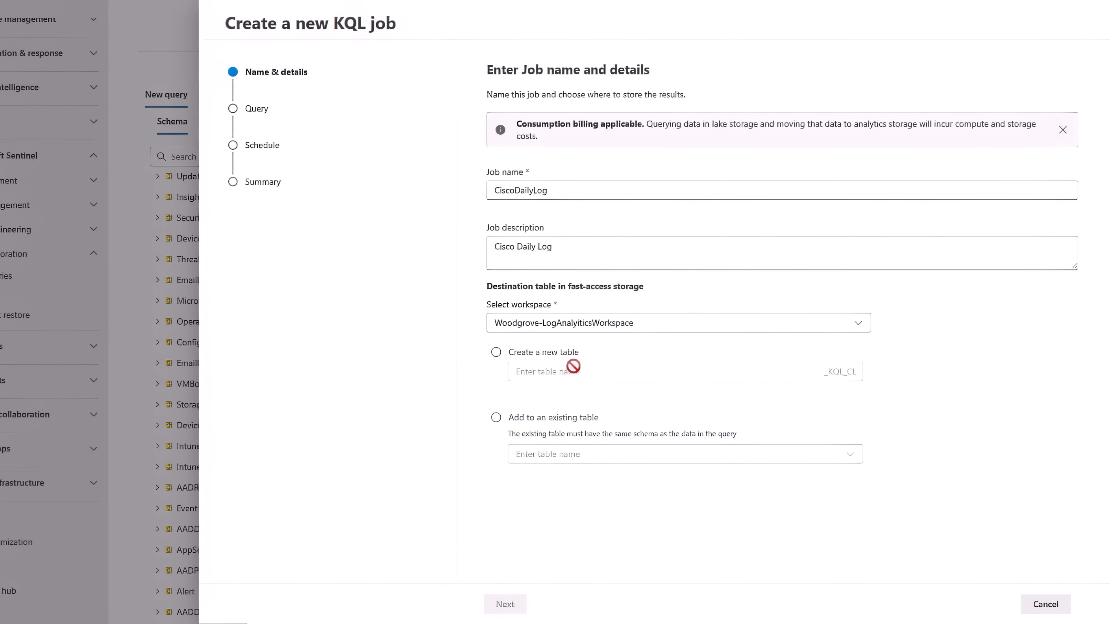
click(496, 352)
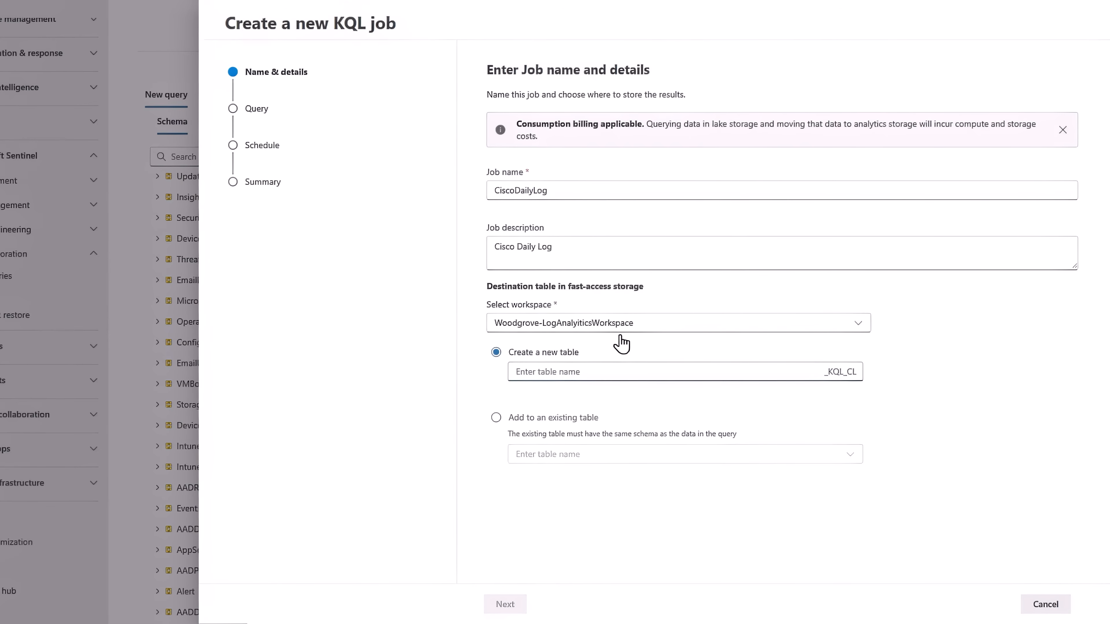
text(CiscoDailyLog)
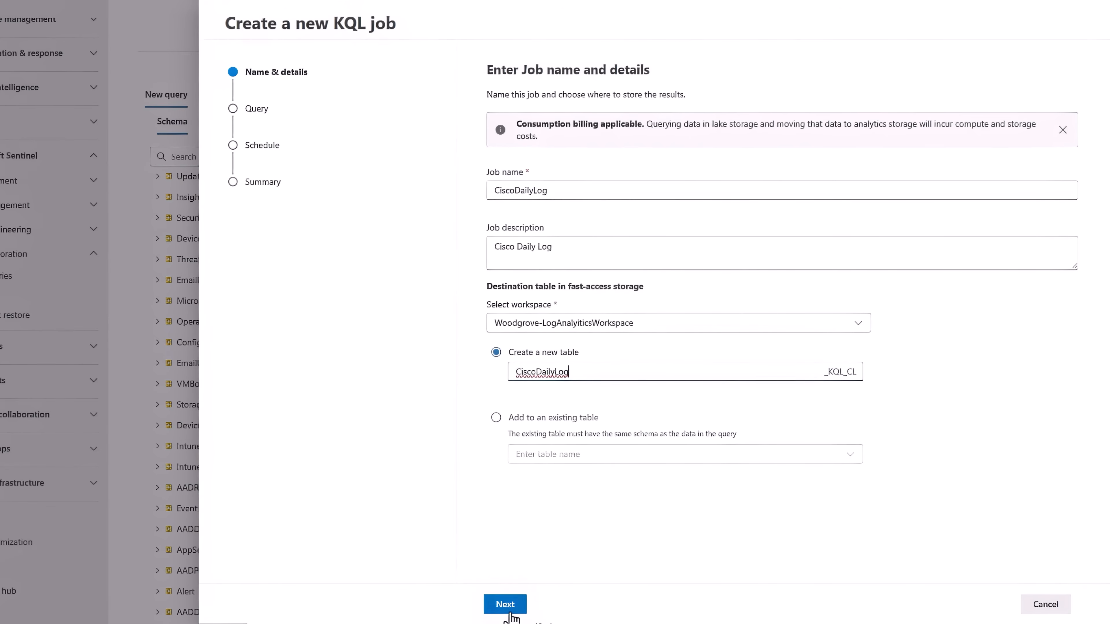
Review the job's query and continue to the scheduling step
click(505, 604)
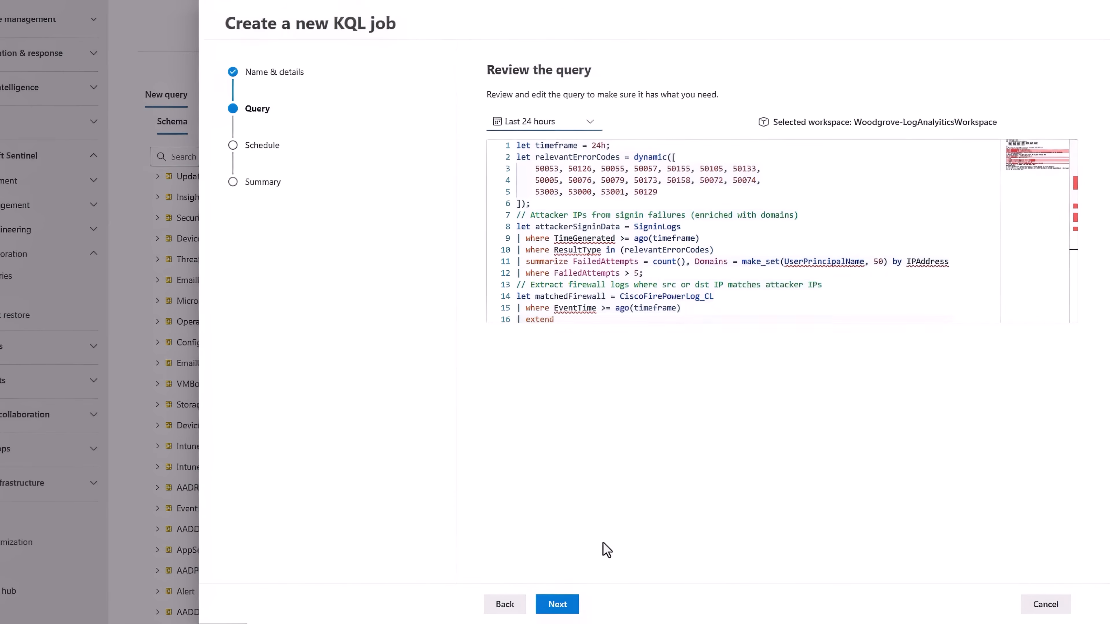
click(557, 604)
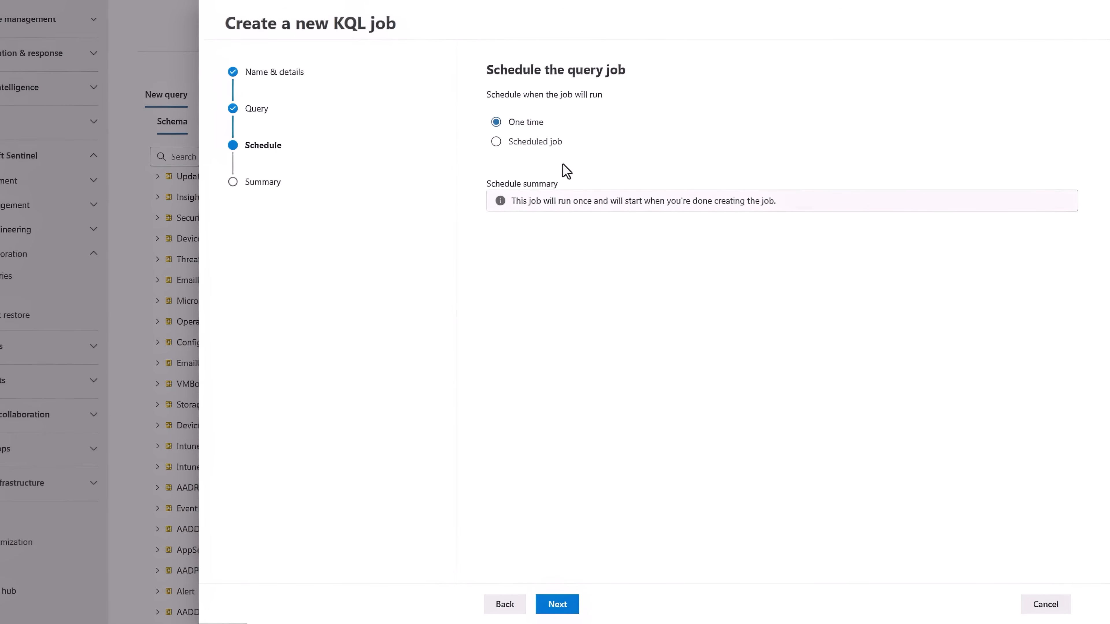
Schedule the job to run daily starting at 5:00 AM and continue
click(496, 141)
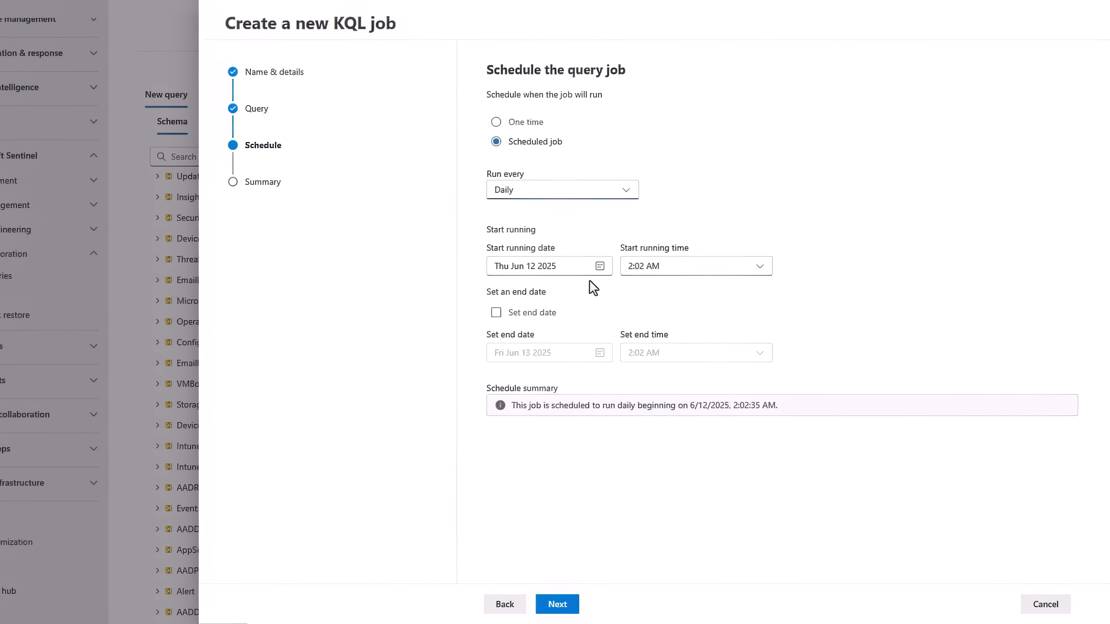
click(680, 266)
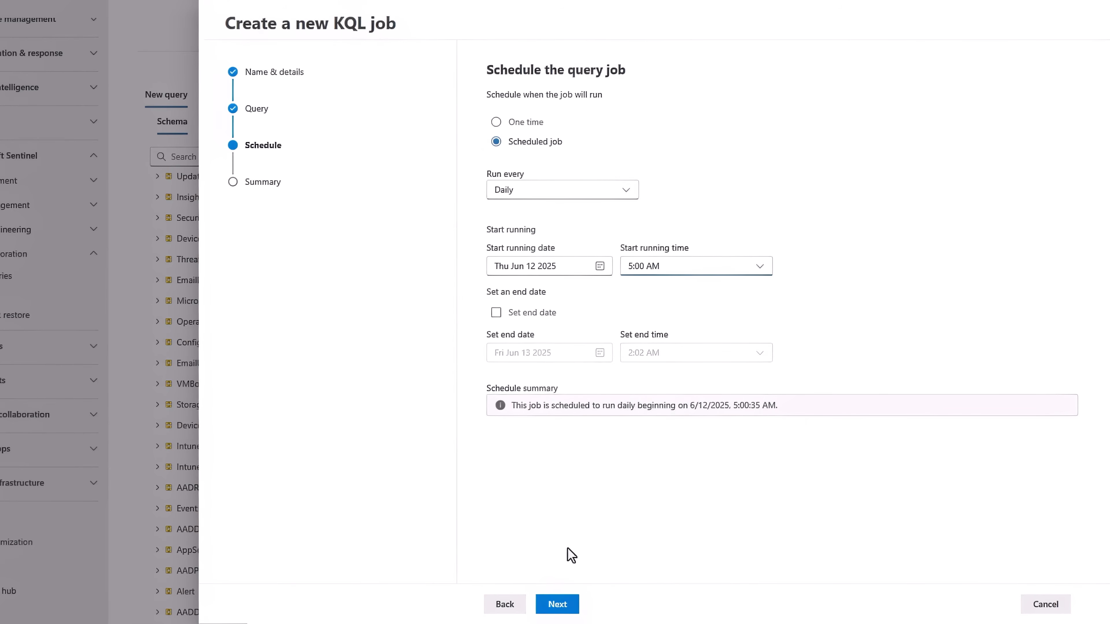
click(557, 604)
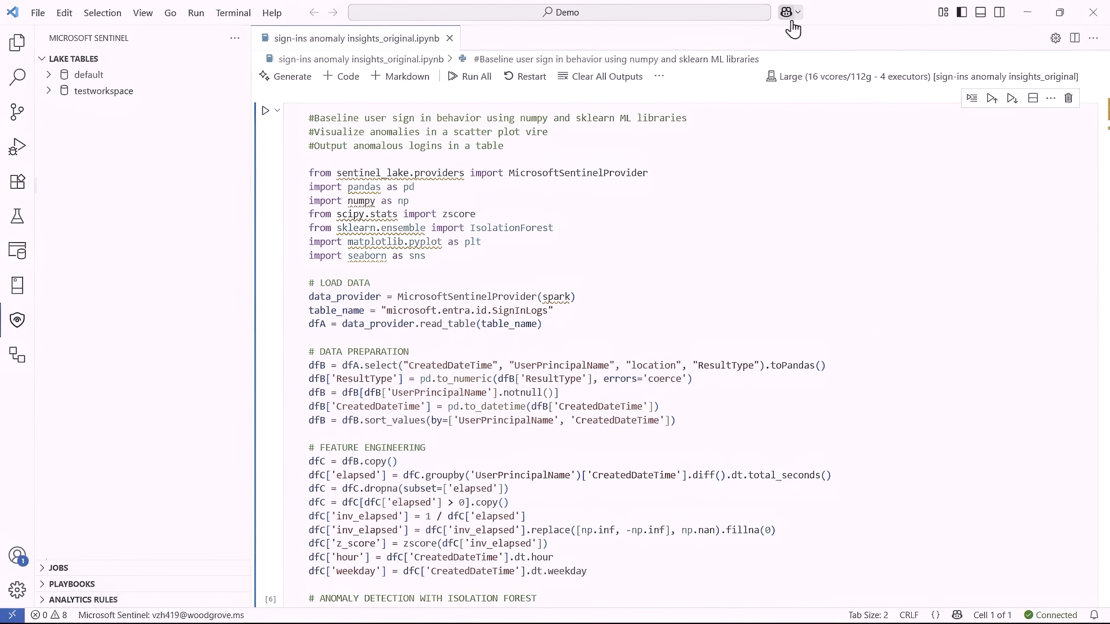
Show the Copilot chat panel beside the sign-ins anomaly notebook
click(785, 12)
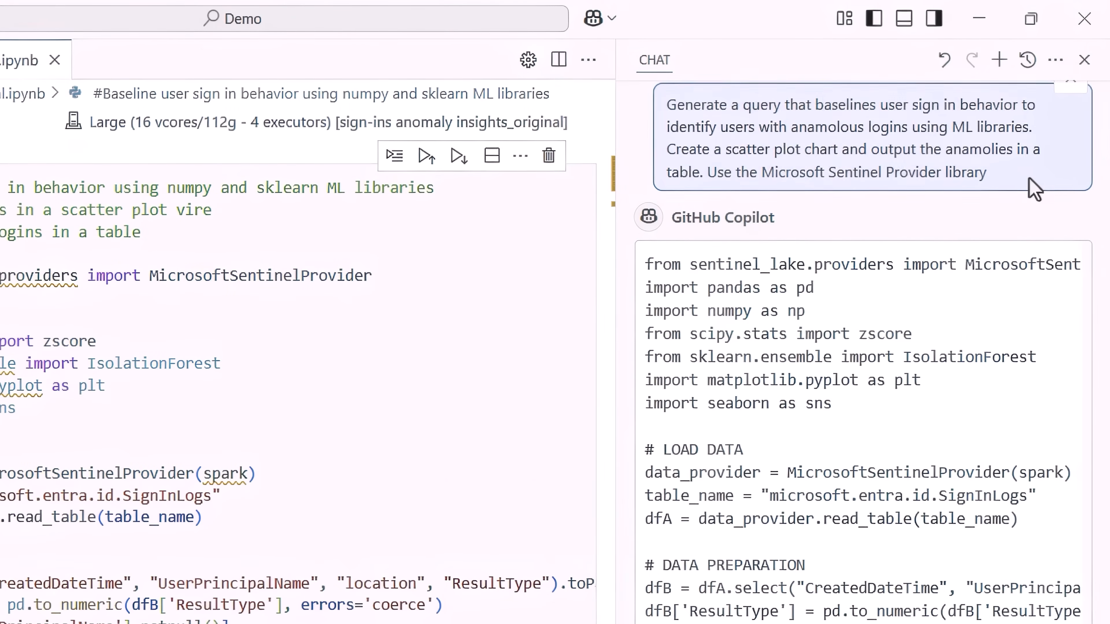
scroll(down, 3)
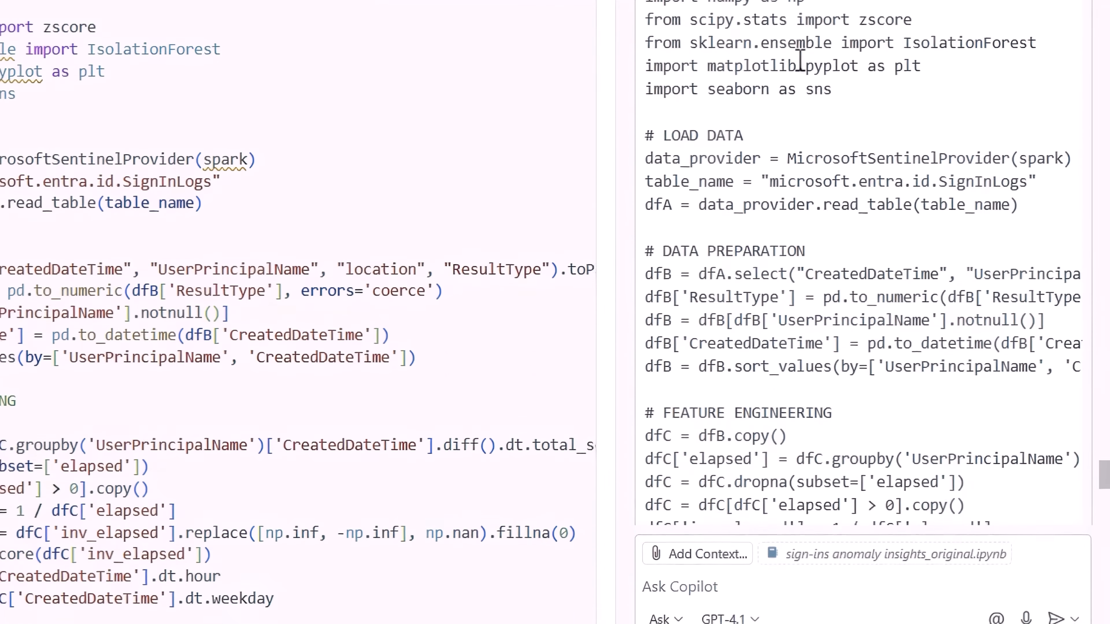
scroll(down, 3)
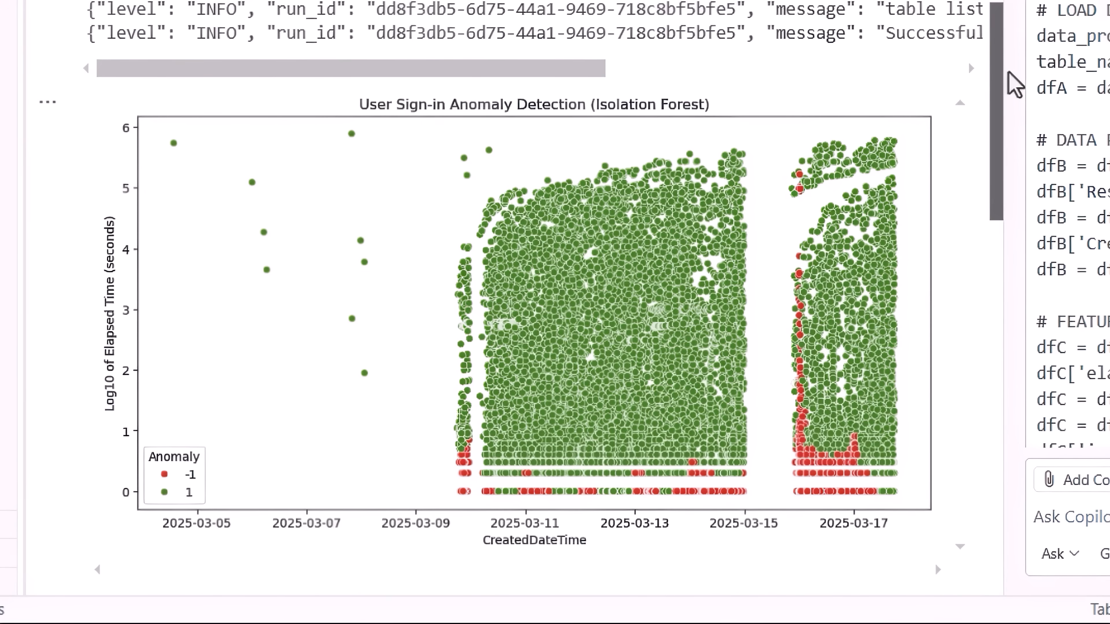
Scroll the notebook output to the scatter plot and Anomalous (Red Dot) Logins table
scroll(down, 3)
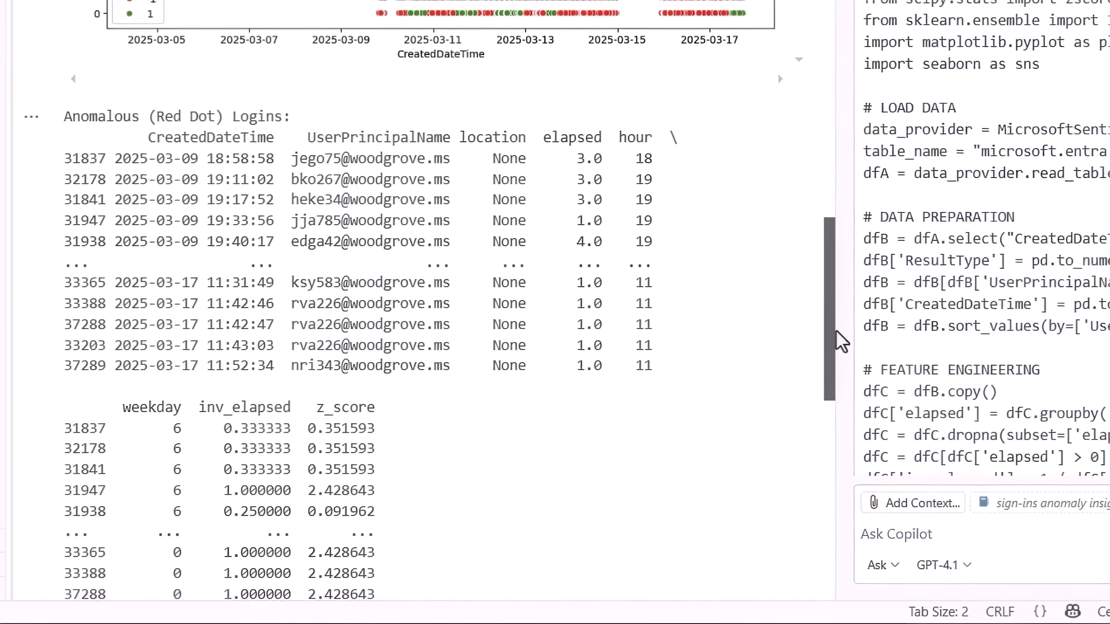